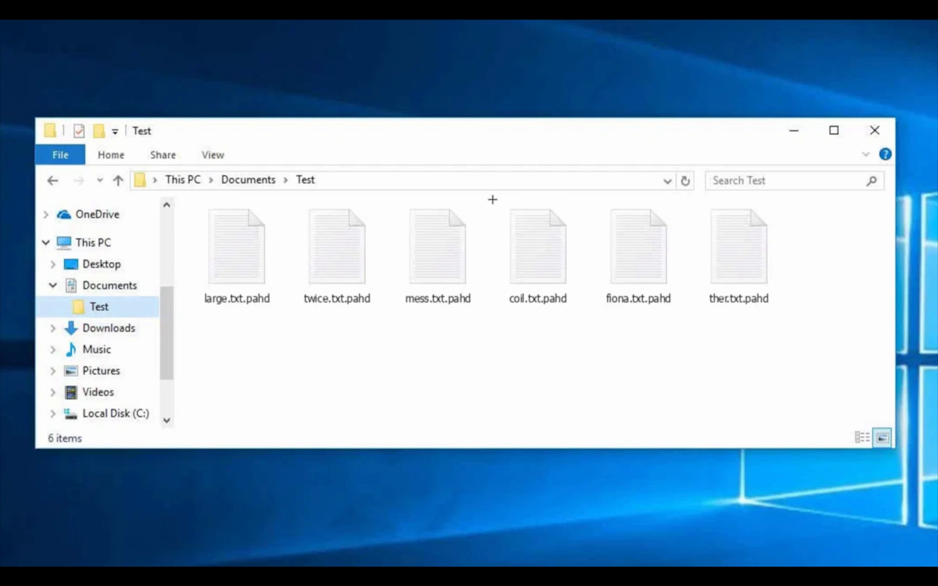
mouse_move(424, 232)
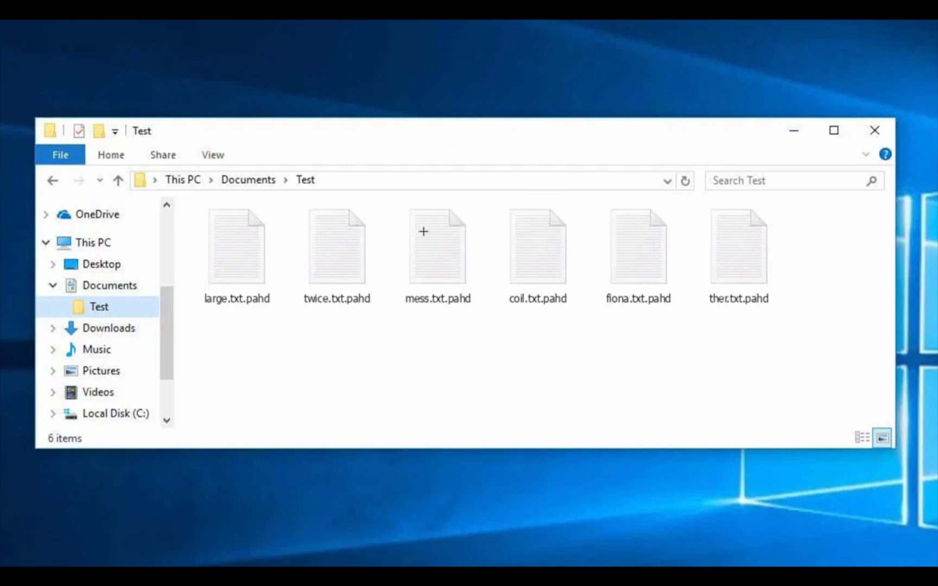
mouse_move(681, 266)
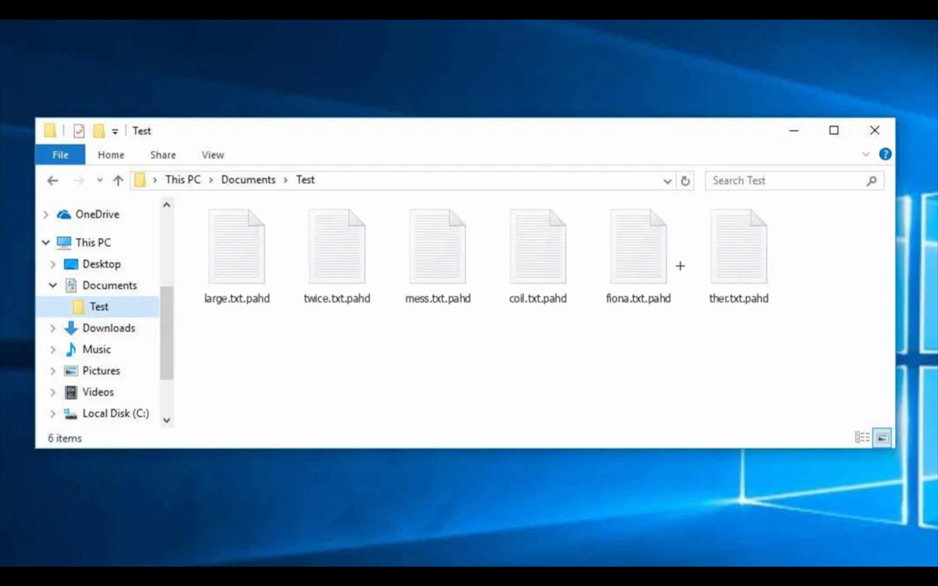
mouse_move(696, 386)
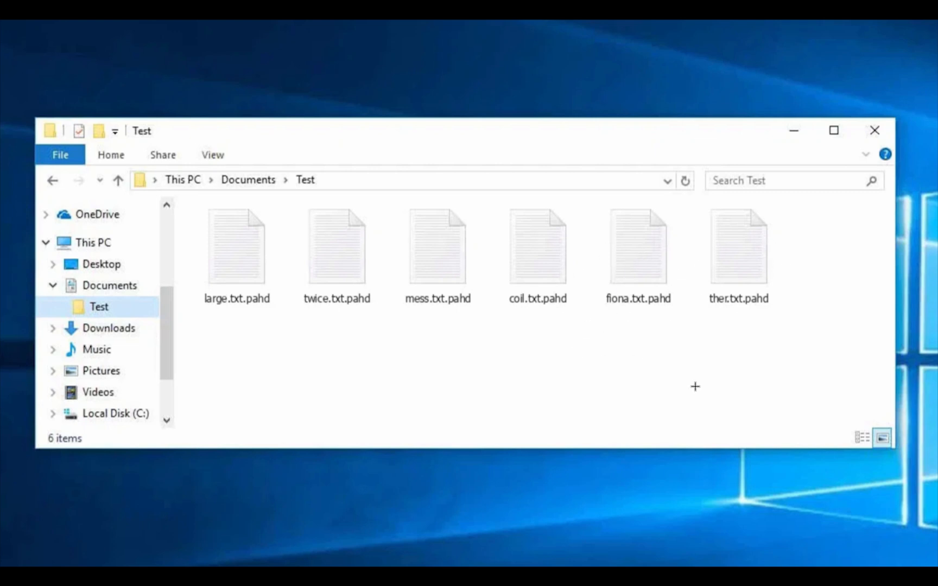
mouse_move(367, 135)
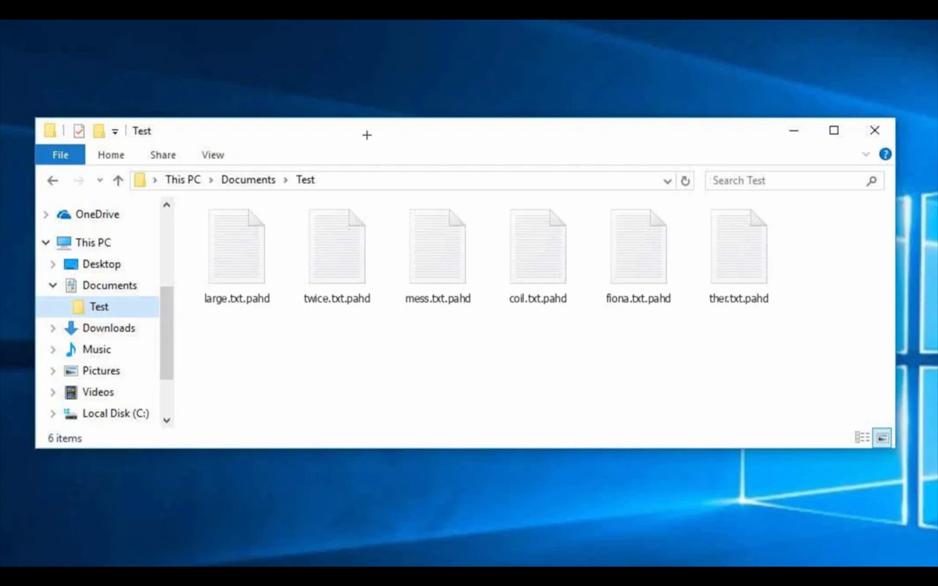
mouse_move(441, 136)
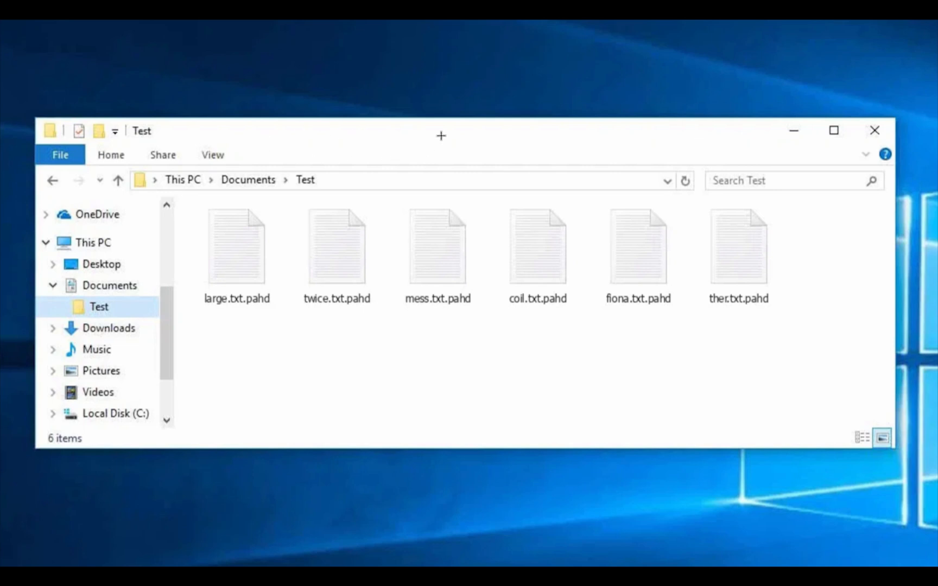
mouse_move(467, 187)
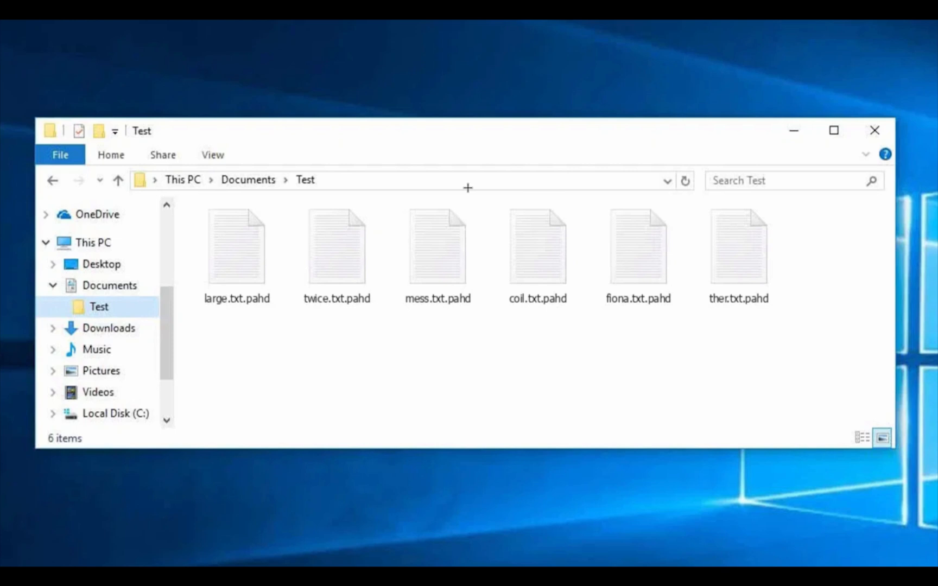
mouse_move(413, 272)
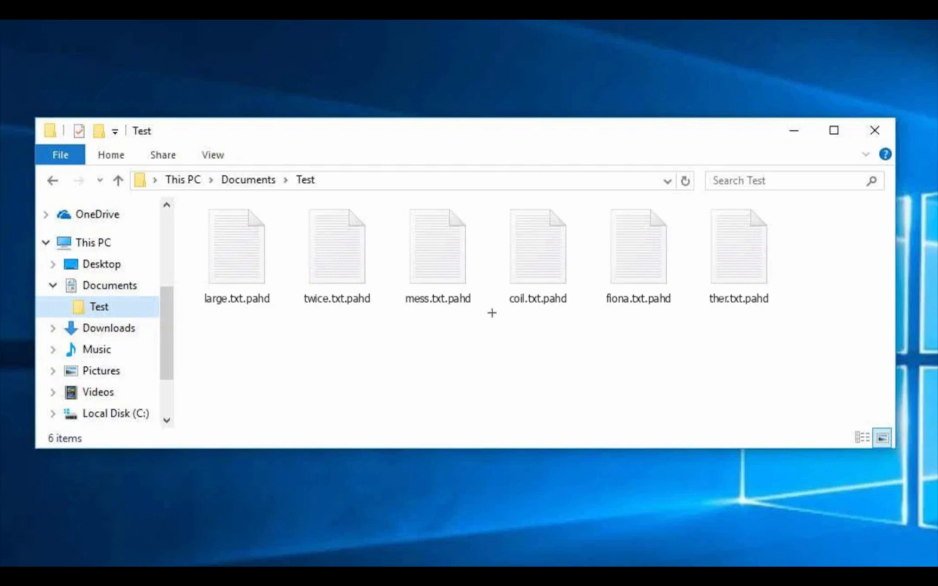
mouse_move(514, 354)
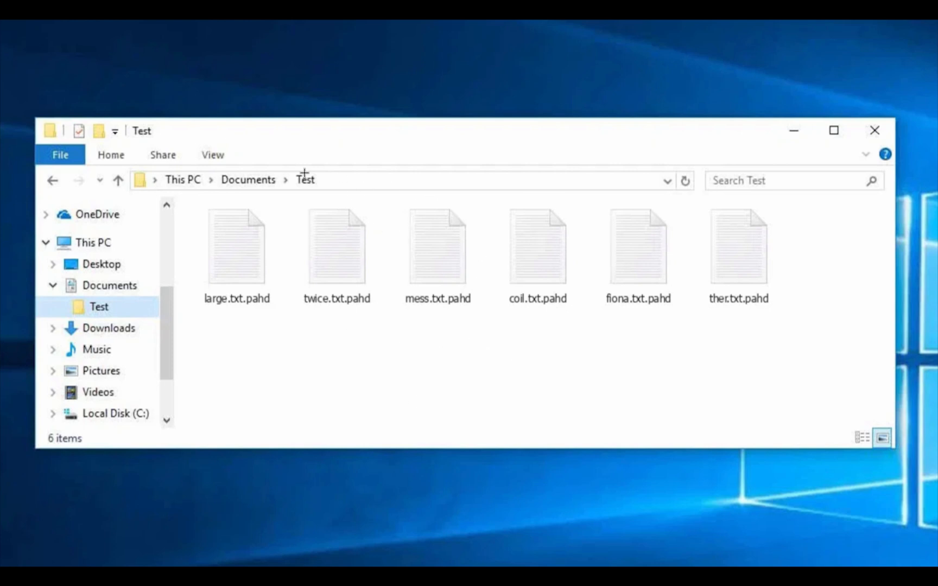
mouse_move(438, 217)
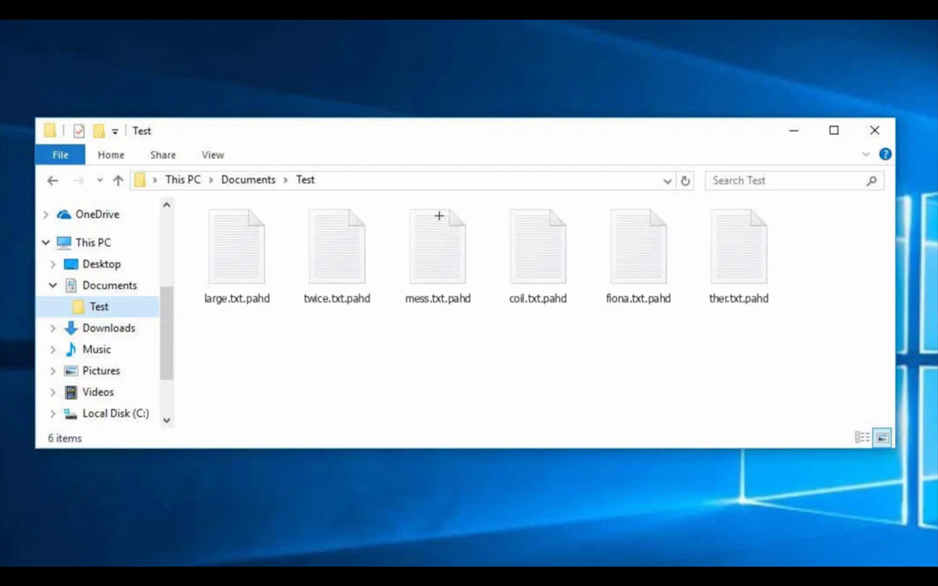
mouse_move(574, 350)
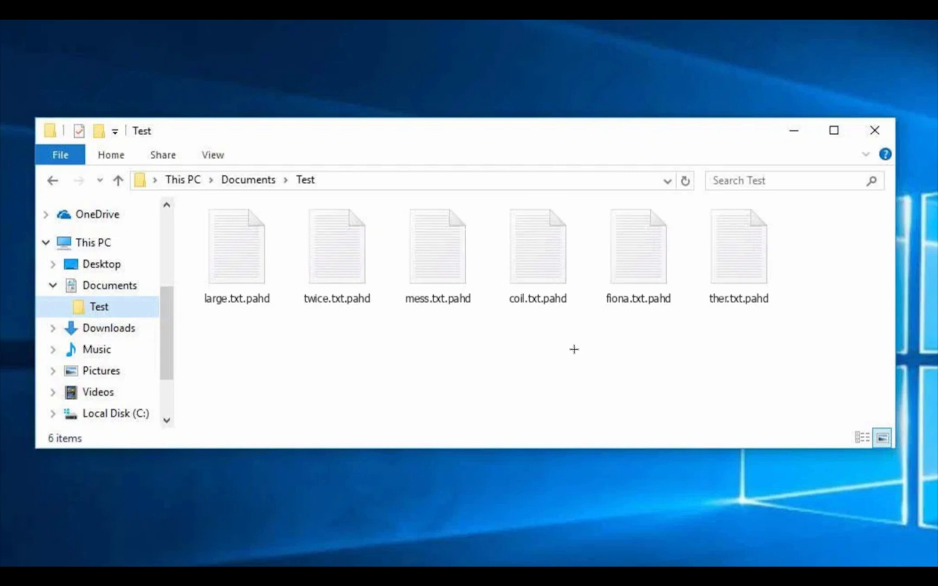
mouse_move(503, 385)
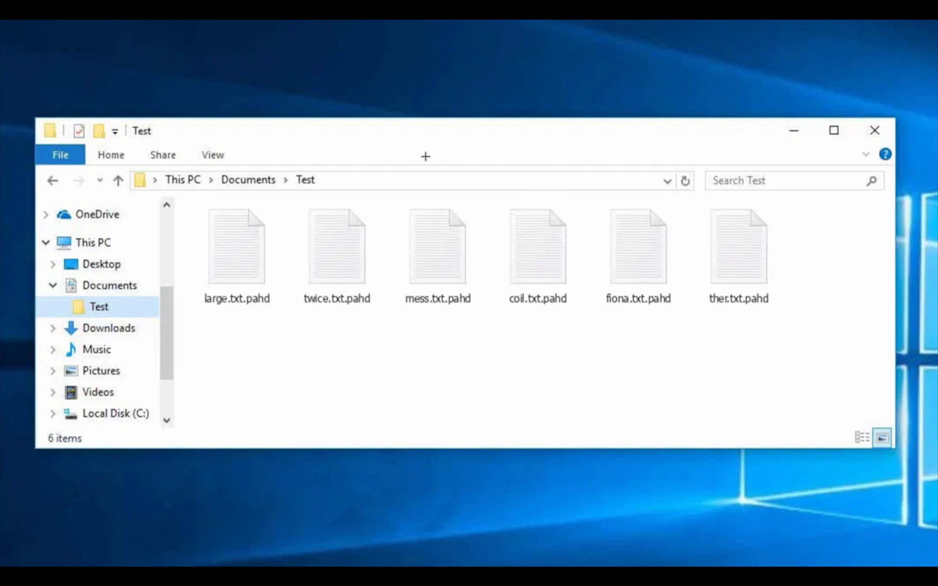
mouse_move(346, 57)
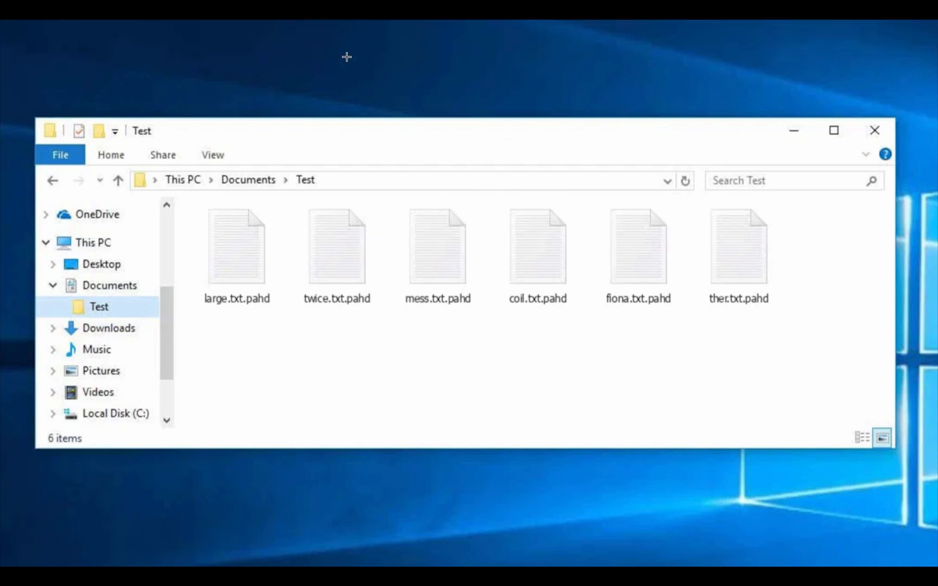
mouse_move(389, 84)
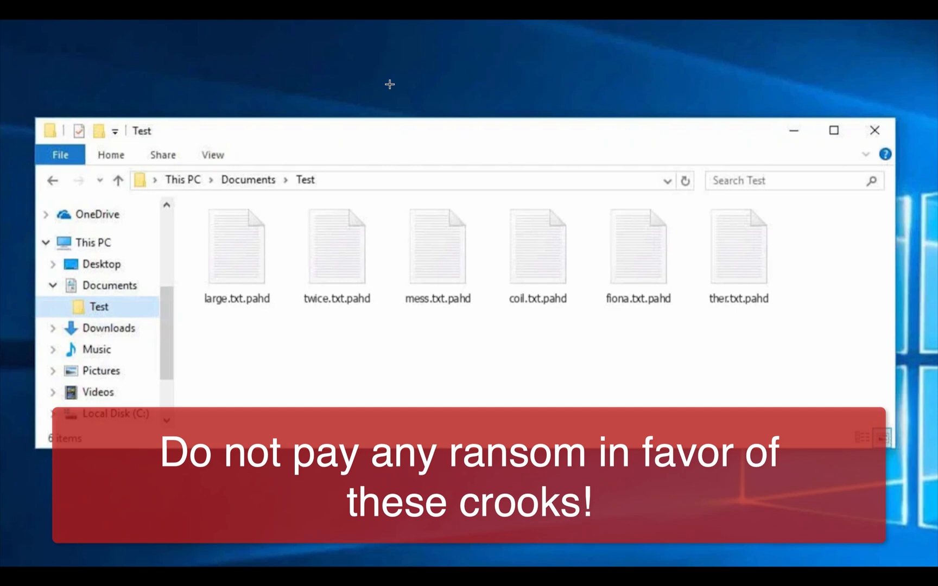
mouse_move(336, 252)
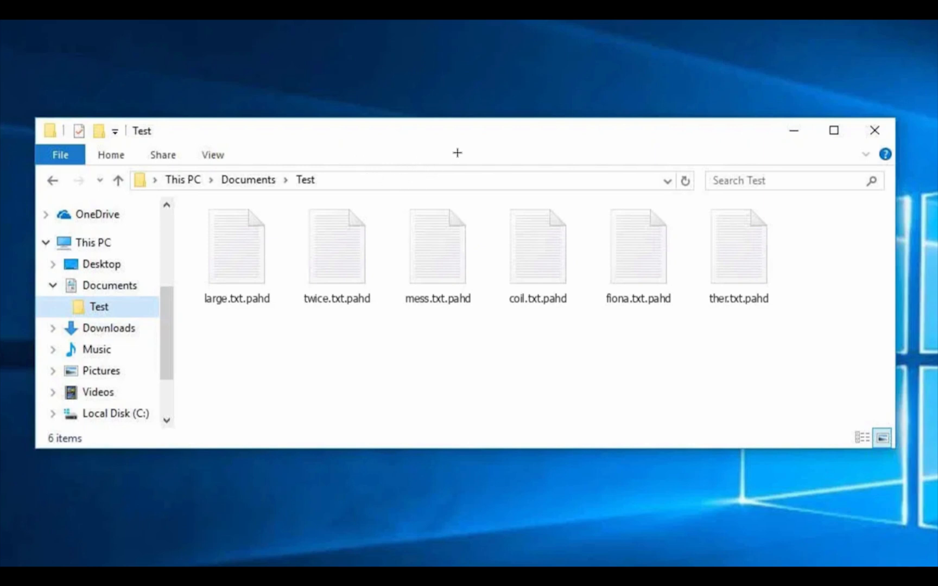
mouse_move(472, 197)
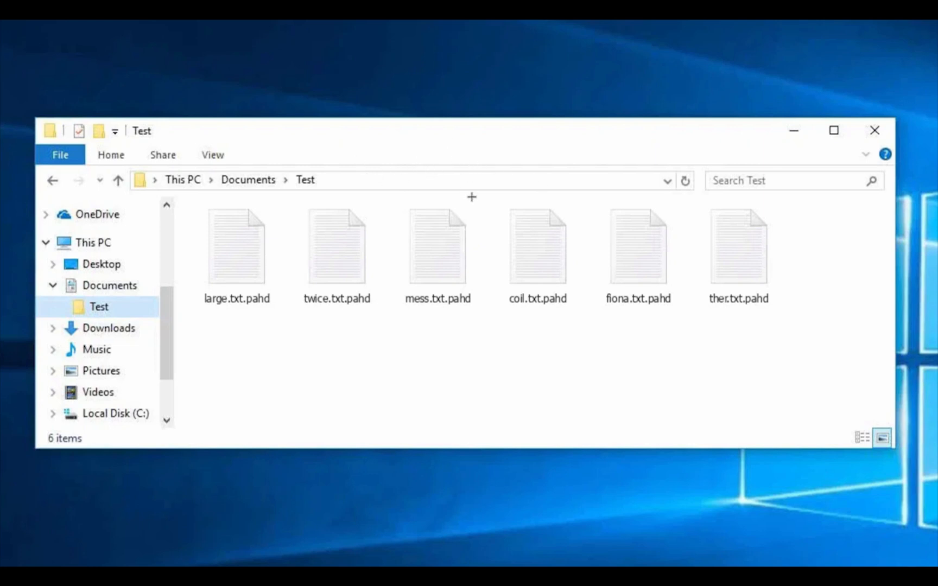
mouse_move(505, 140)
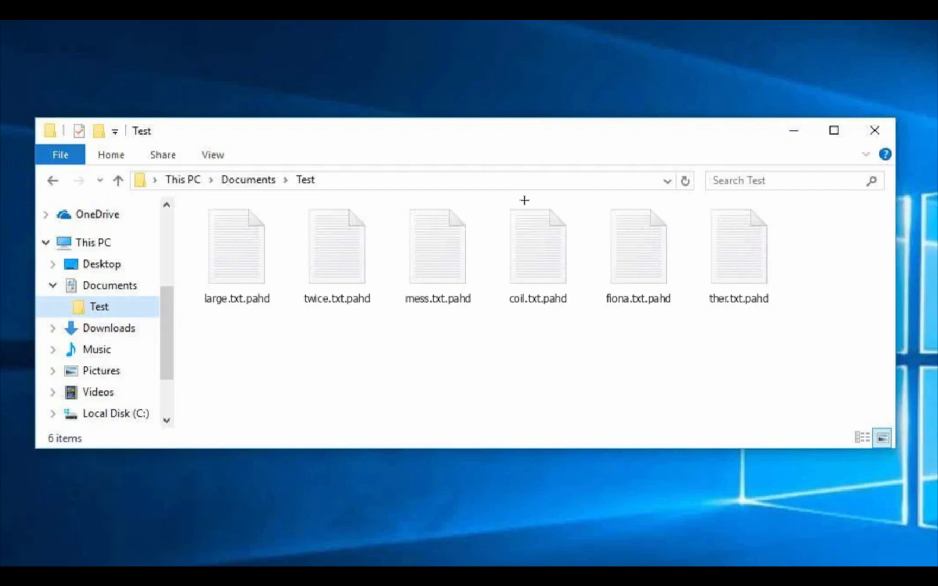
mouse_move(479, 166)
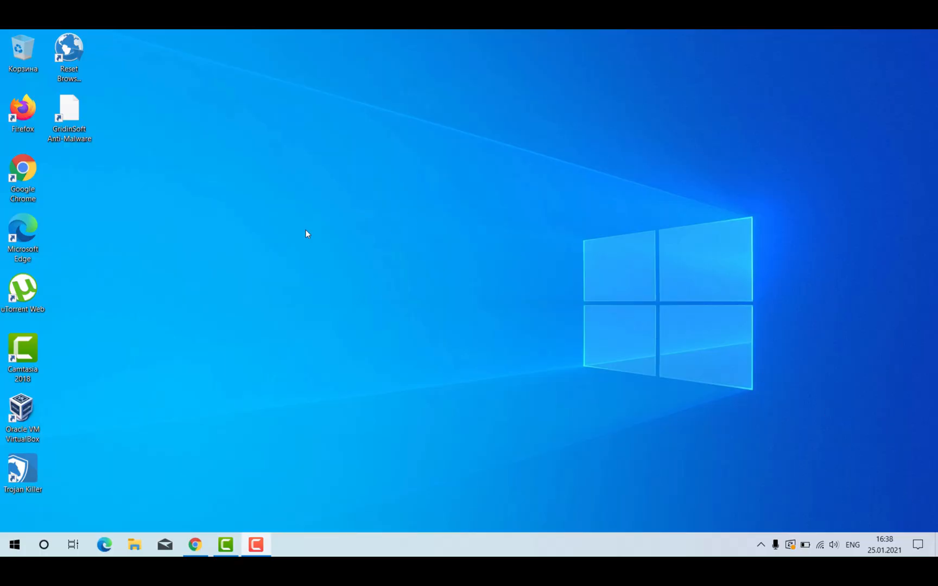
mouse_move(237, 453)
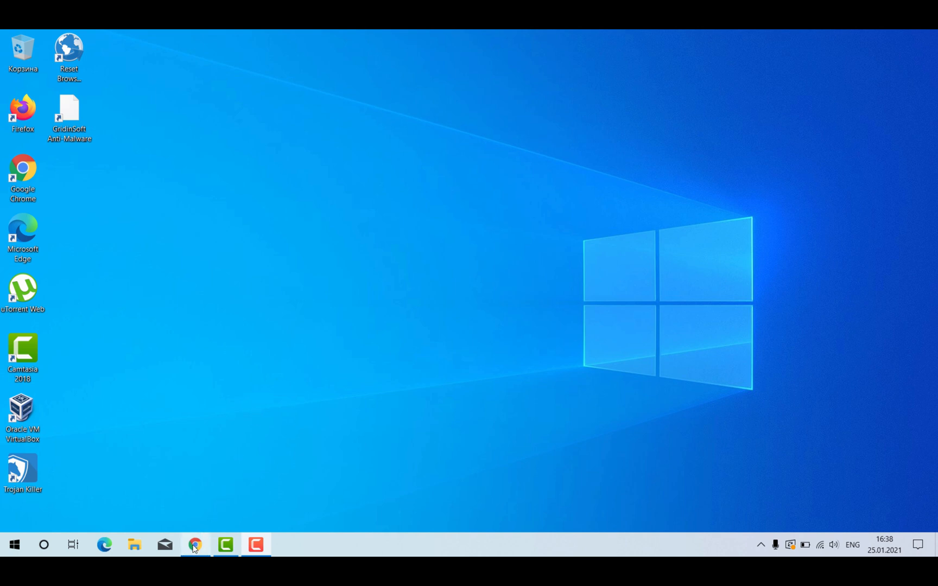
Step: Load the system-tips.net GridinSoft Anti-Malware download page in Chrome and decline the translation offer
left_click(195, 545)
type("system-tips.net/download-gridinsoft-anti-malware")
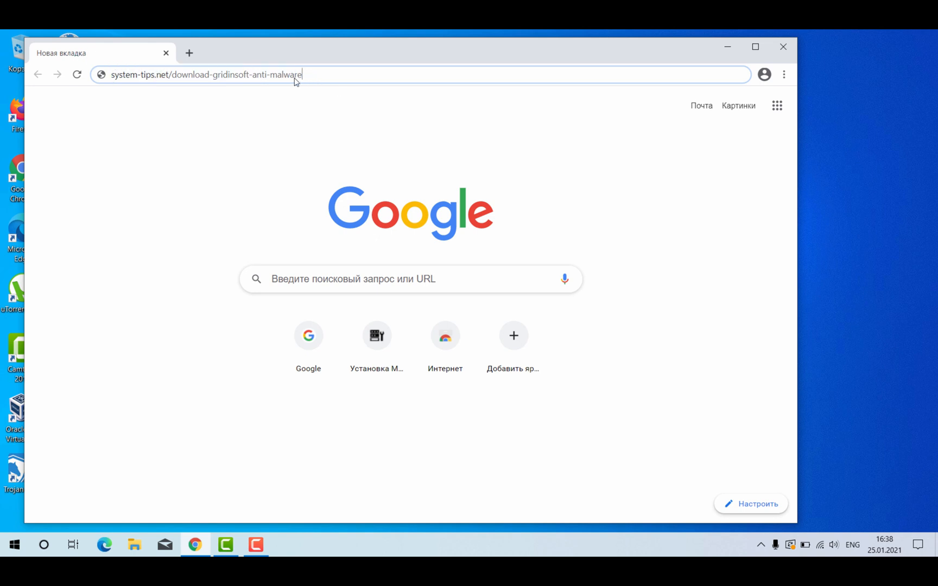
key("Enter")
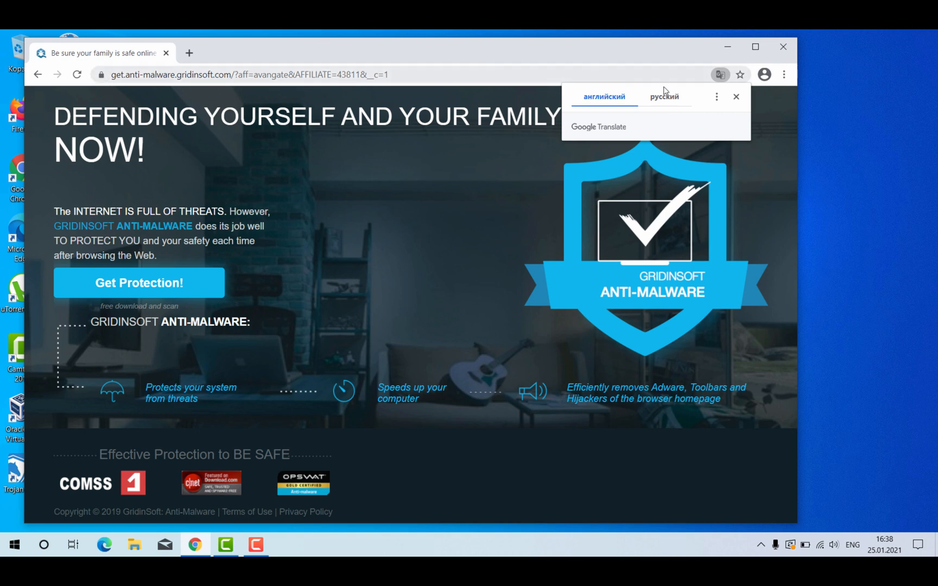
left_click(736, 96)
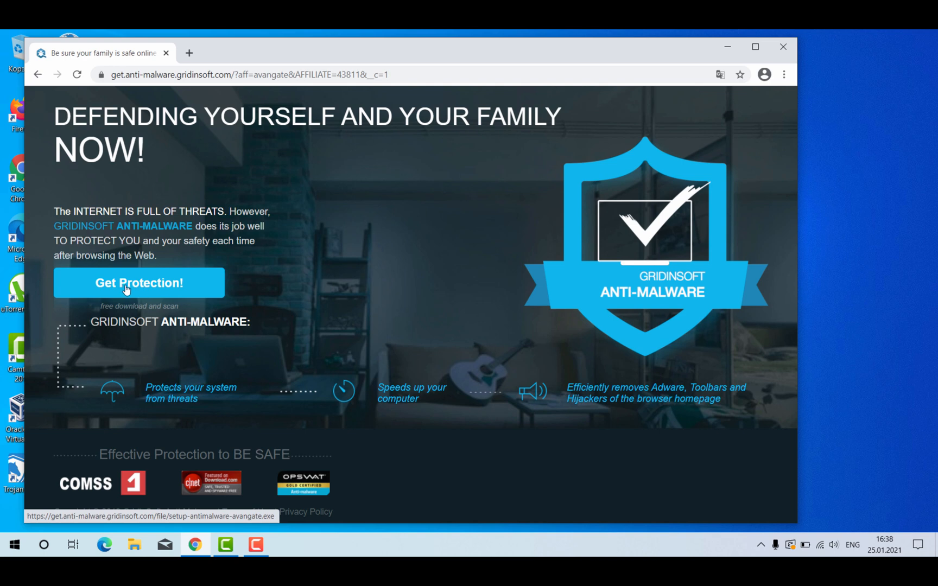
Step: Download the GridinSoft Anti-Malware installer and start the installation
left_click(139, 282)
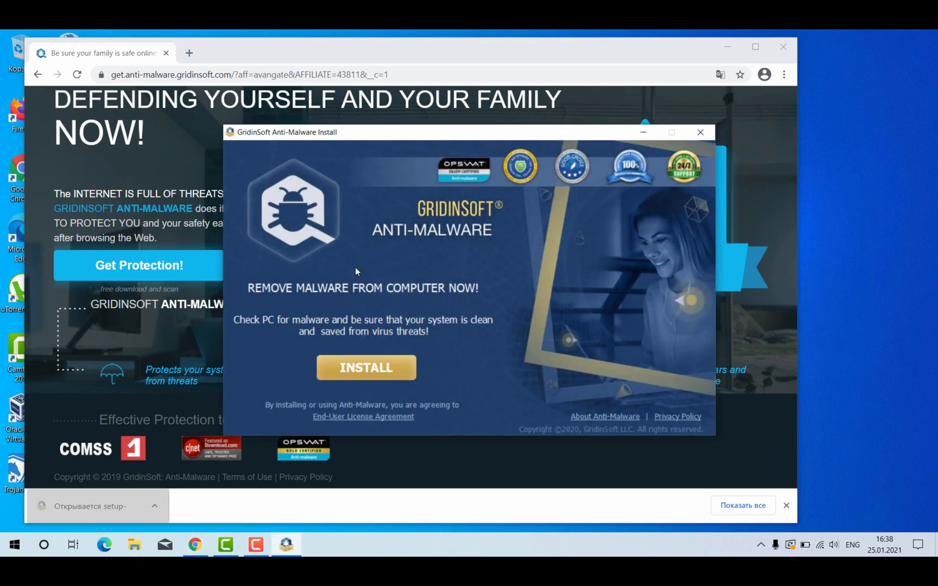
left_click(365, 368)
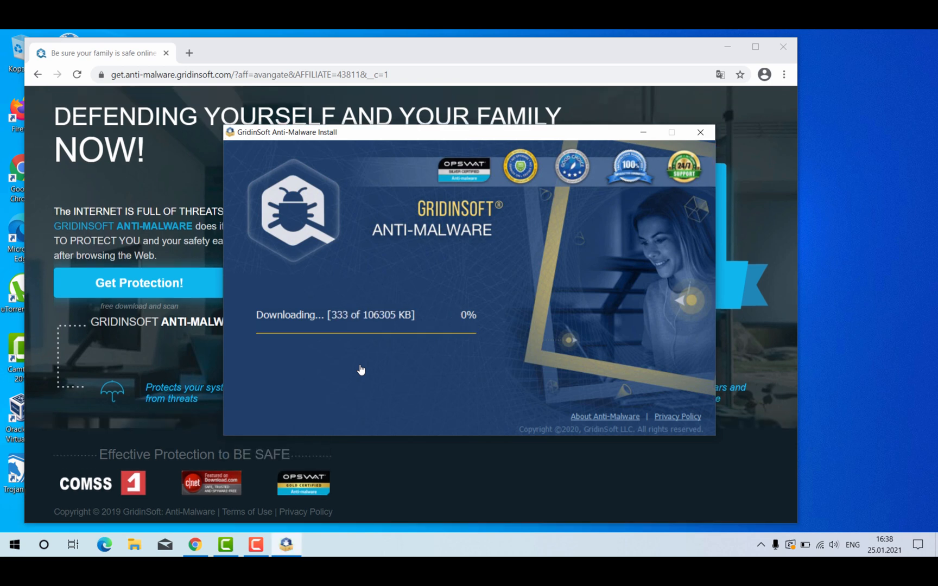
mouse_move(371, 295)
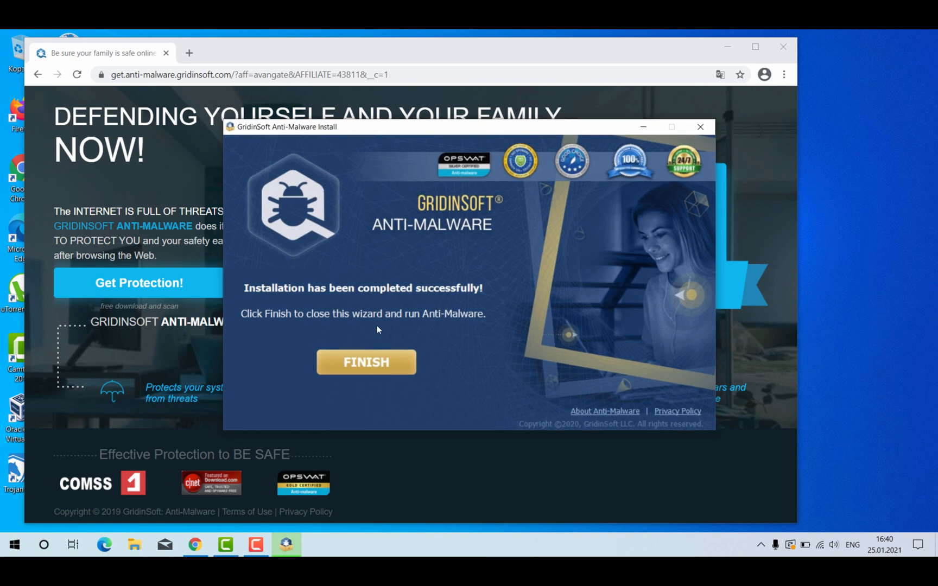
Step: Finish setup, launch the program, and pick English under Настройки > Язык
left_click(365, 363)
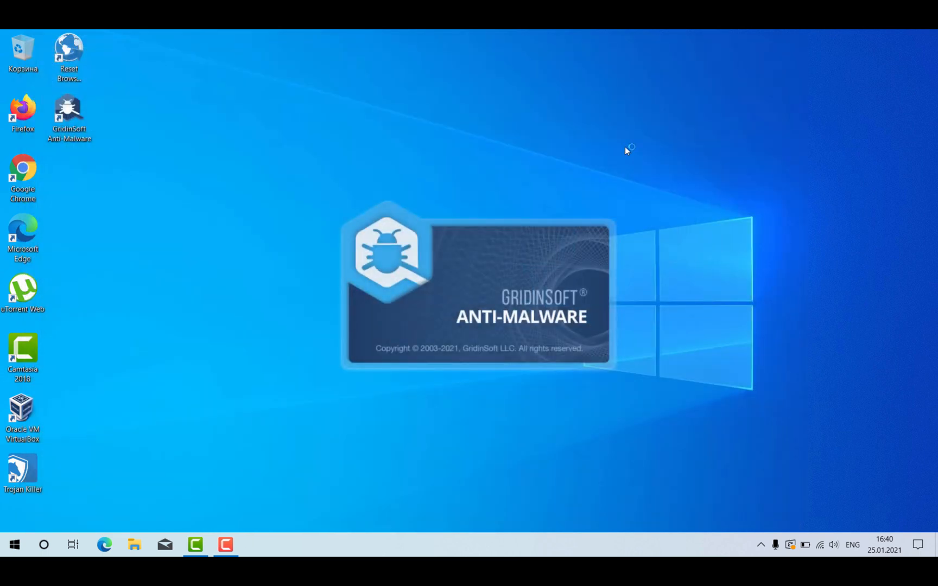
mouse_move(529, 252)
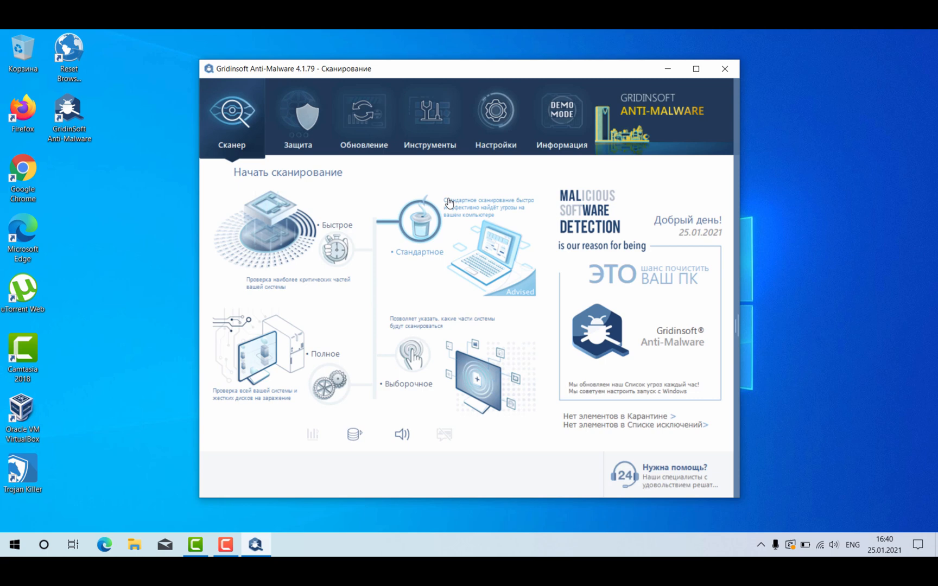
left_click(560, 111)
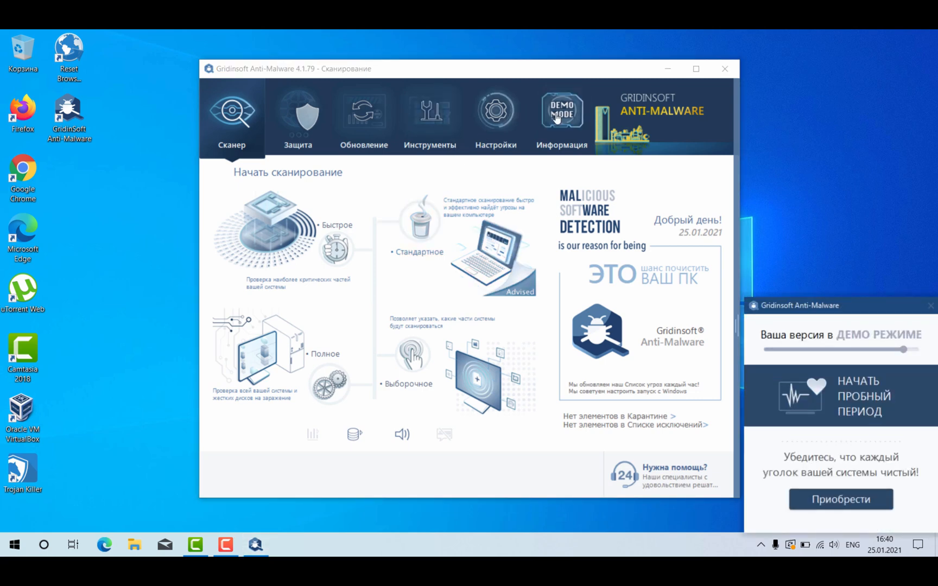
left_click(495, 114)
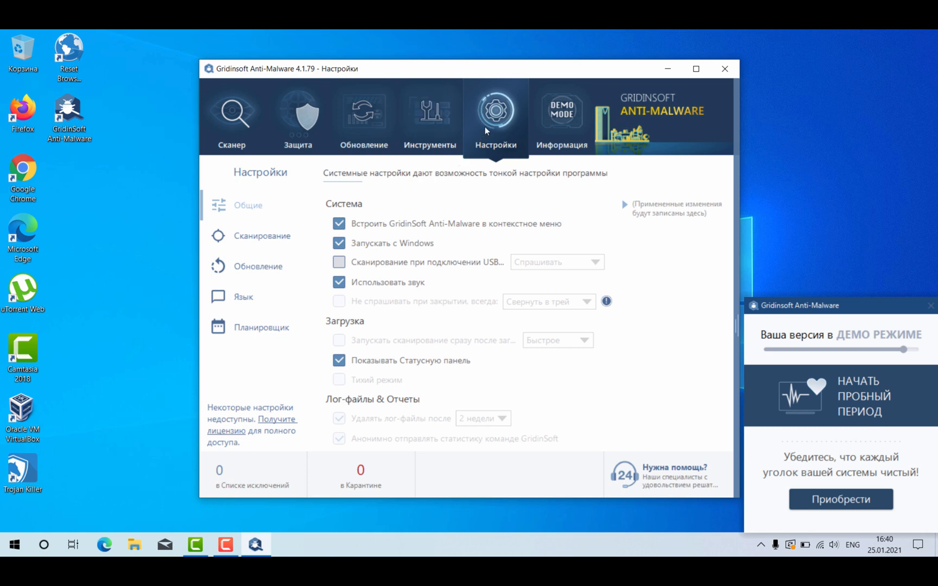
left_click(244, 297)
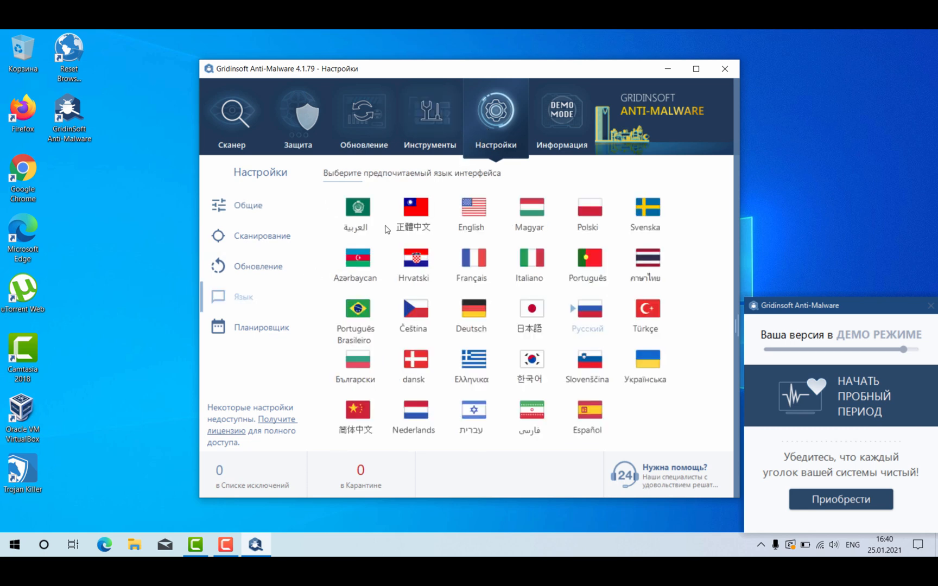
left_click(472, 207)
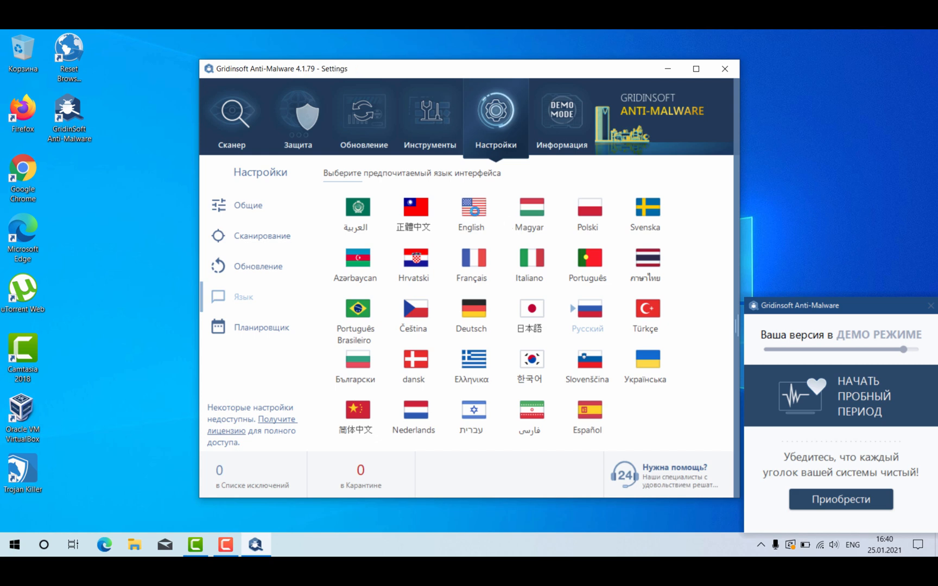
left_click(472, 210)
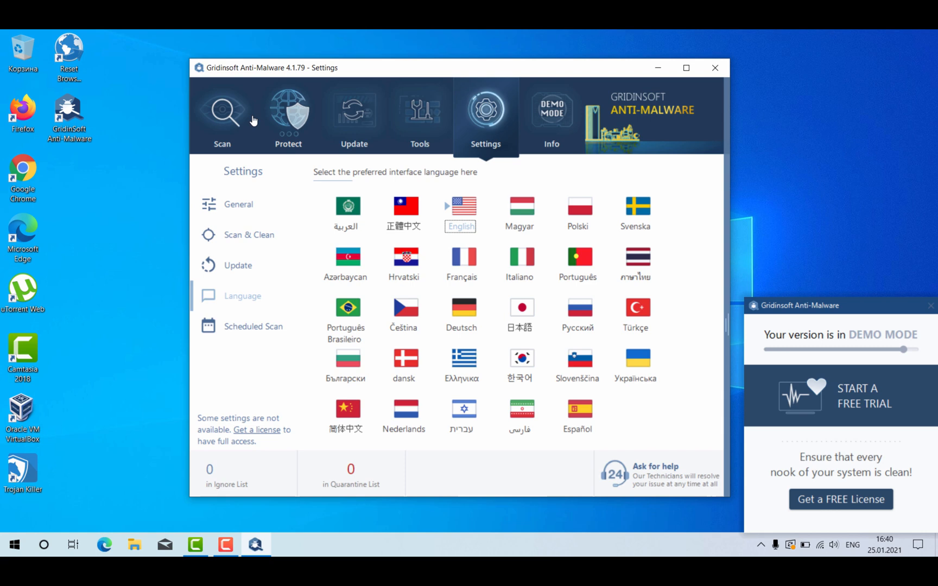
Step: Start a Quick scan from the Scan tab, then view the Tools tab while it runs
left_click(222, 113)
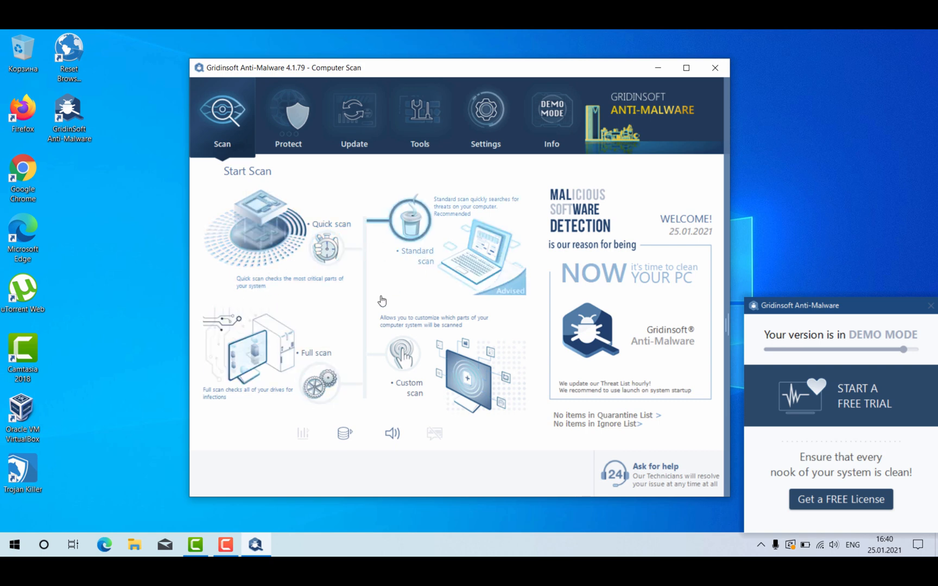
mouse_move(354, 295)
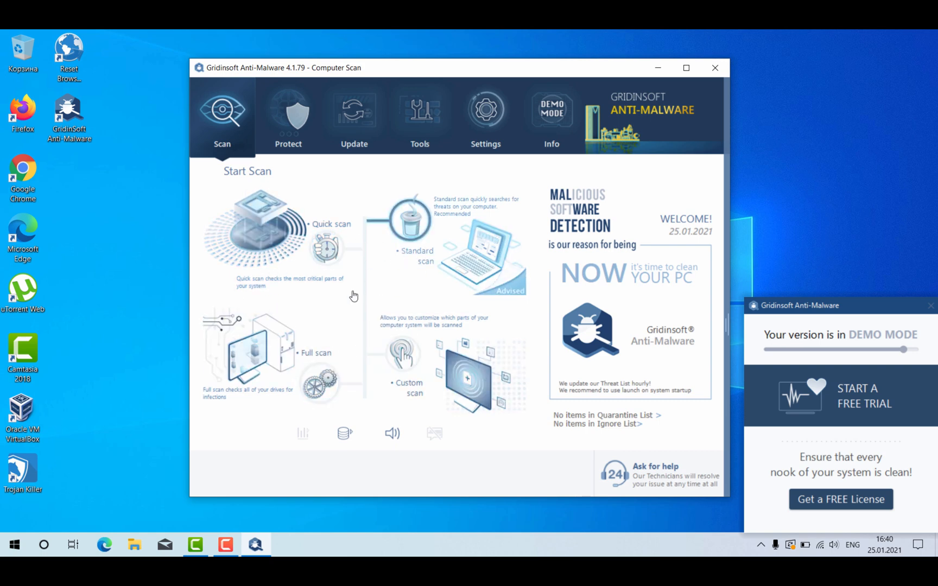
left_click(254, 224)
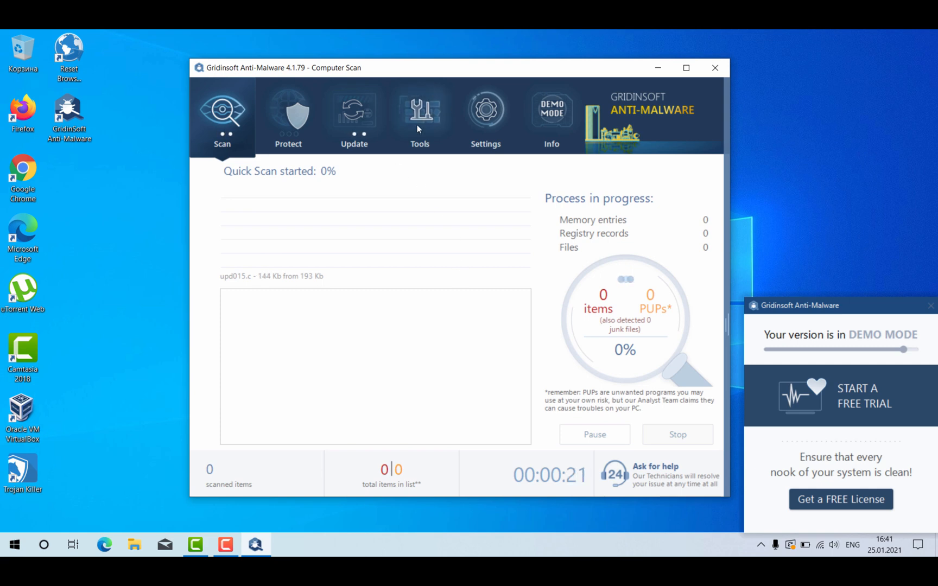
left_click(419, 114)
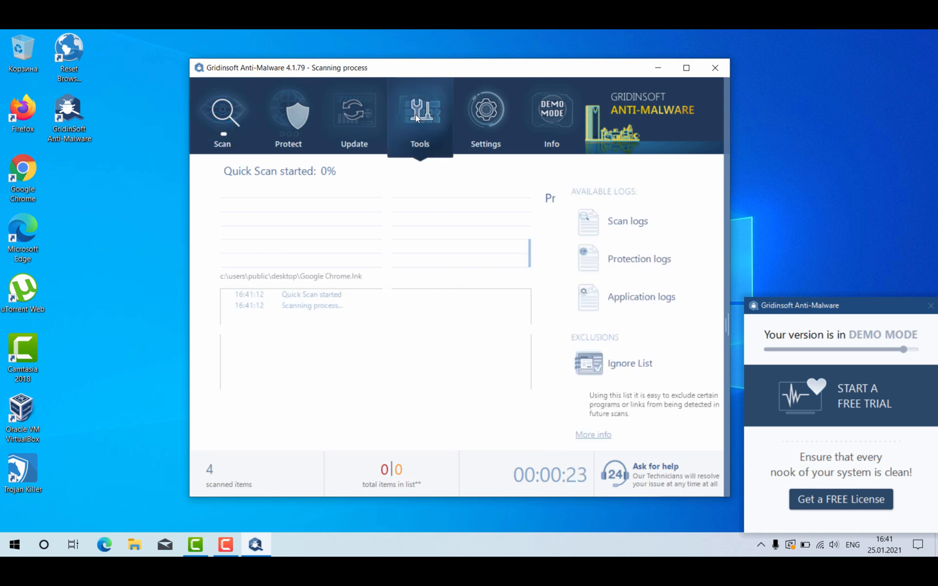
Step: View the license activation and Settings pages, then return to the finished Quick Scan results
left_click(420, 117)
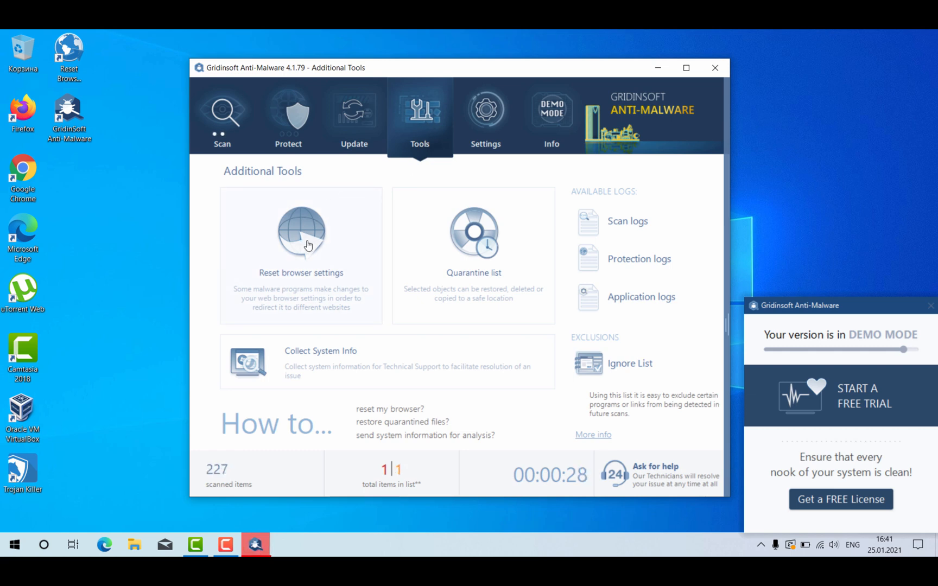
mouse_move(299, 241)
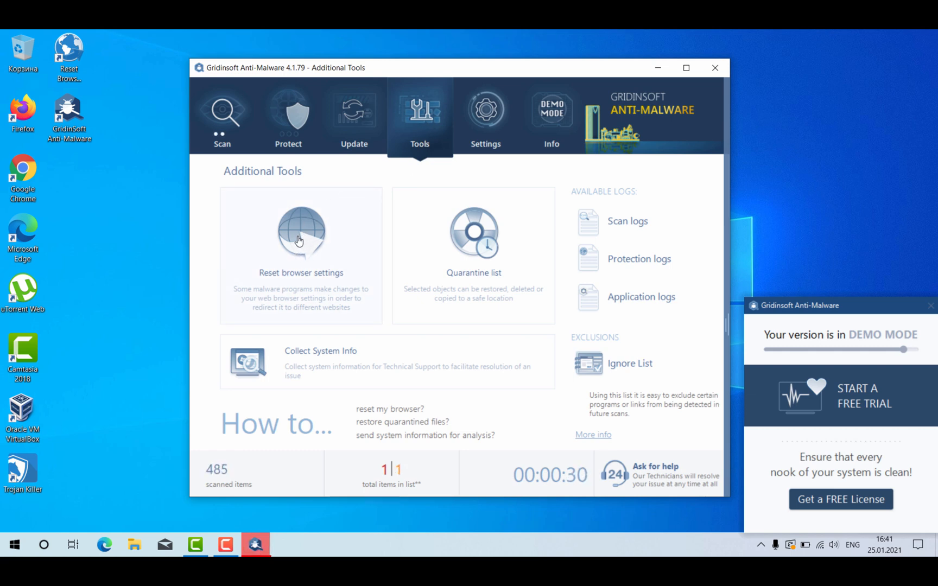
left_click(551, 113)
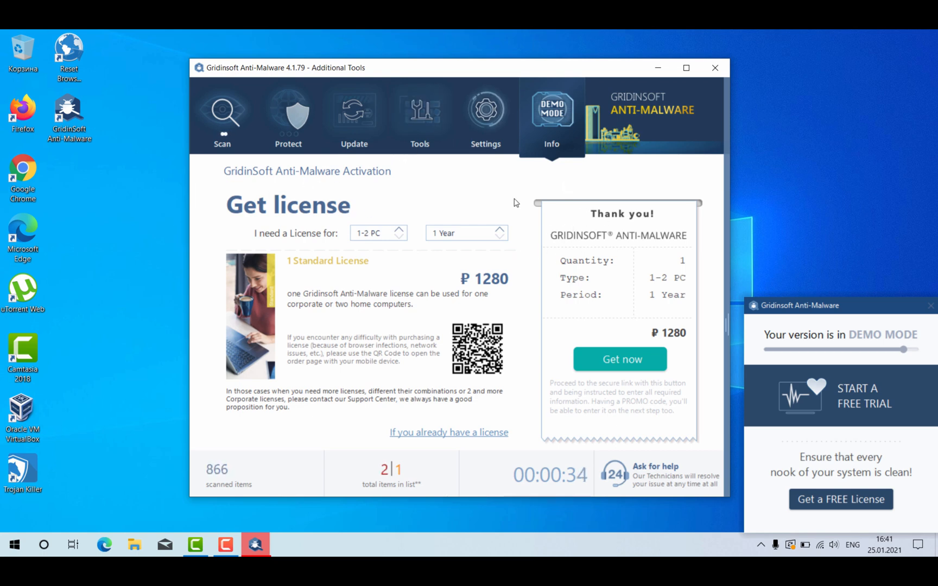
left_click(485, 114)
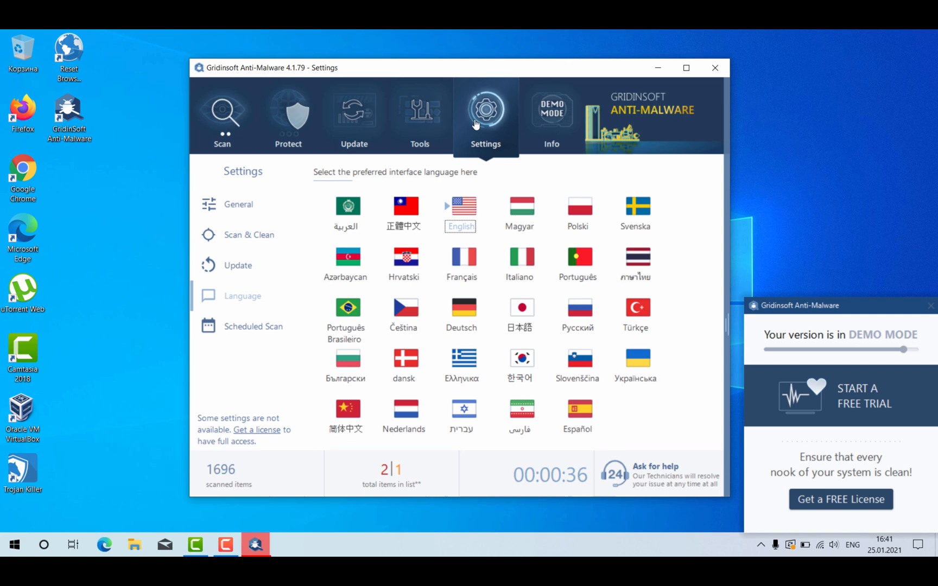
left_click(222, 113)
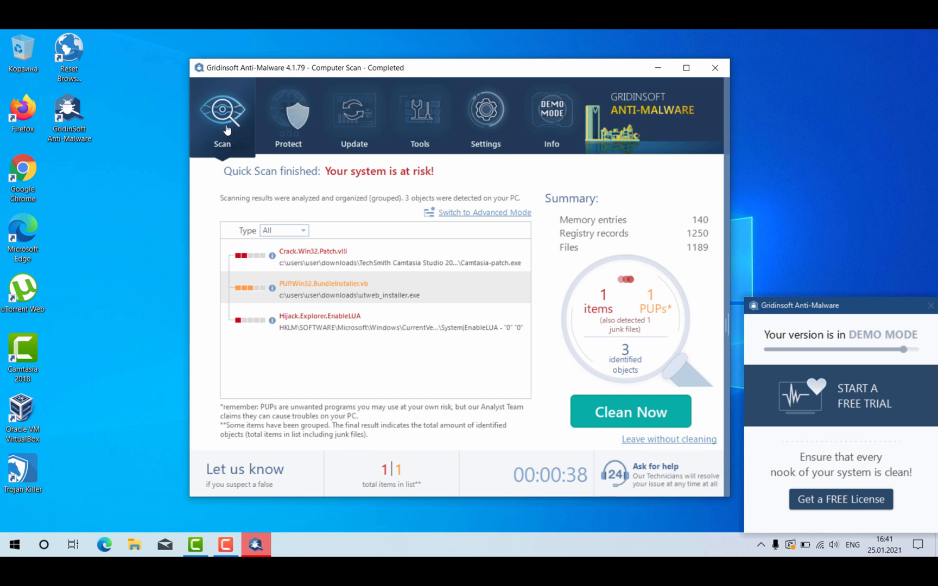
mouse_move(541, 266)
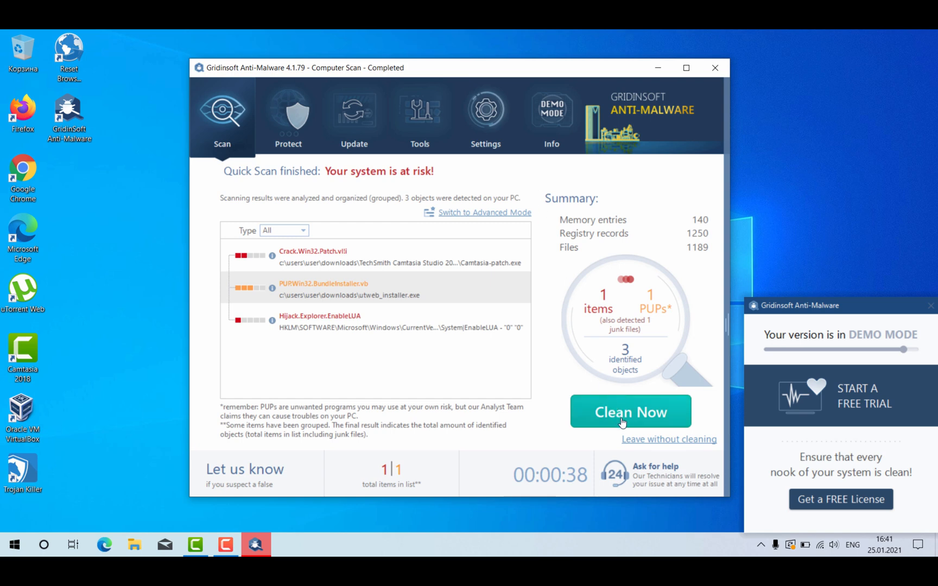
Step: Choose Clean Now on the three detected threats
left_click(629, 411)
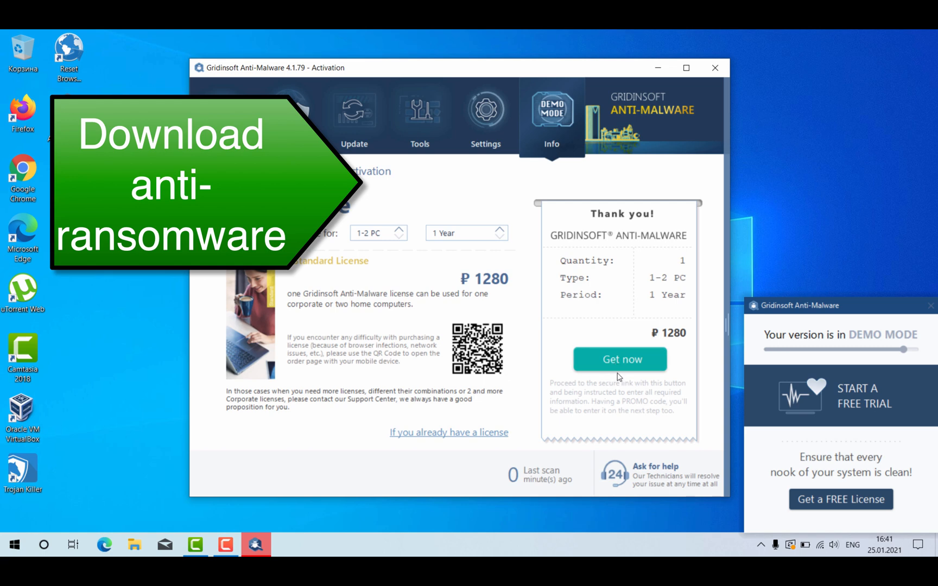
mouse_move(645, 473)
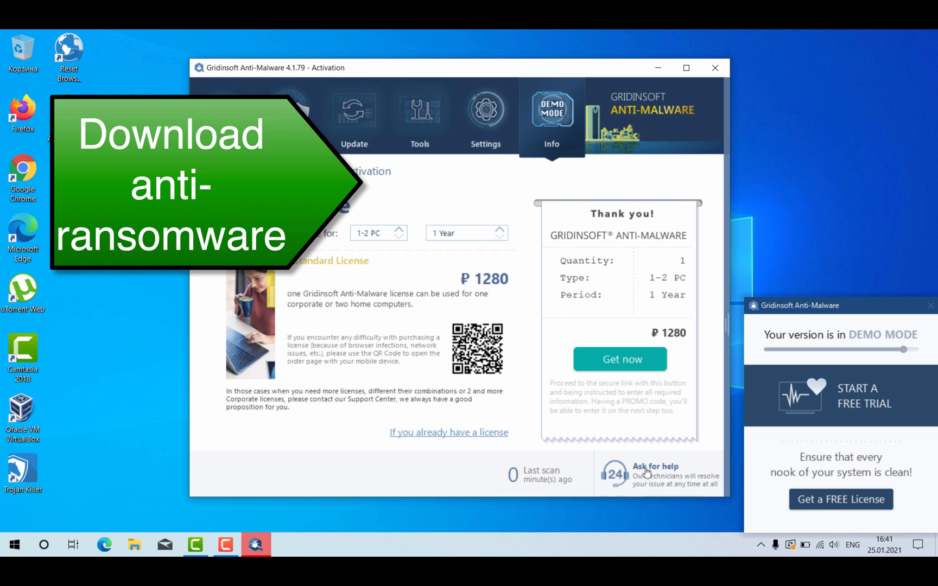
mouse_move(620, 359)
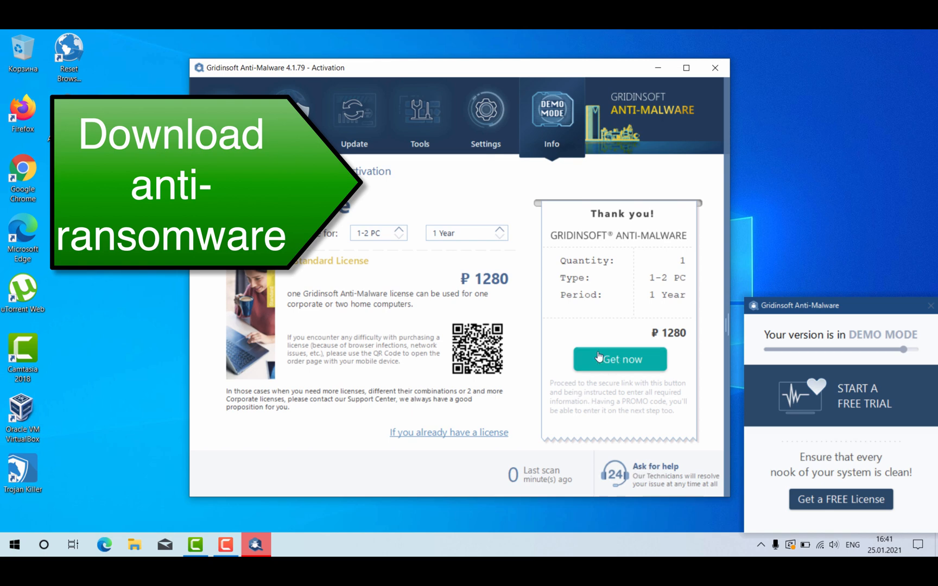
mouse_move(660, 445)
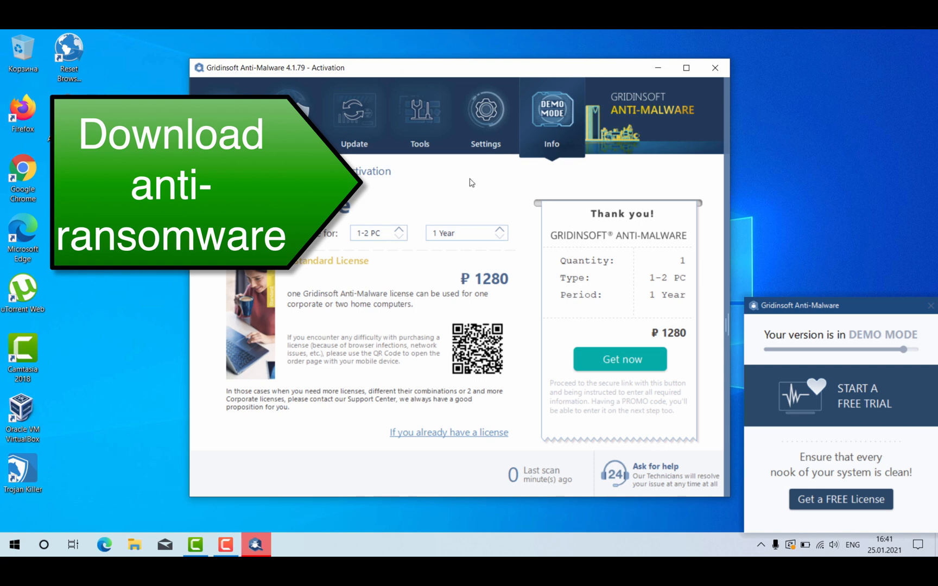
mouse_move(534, 157)
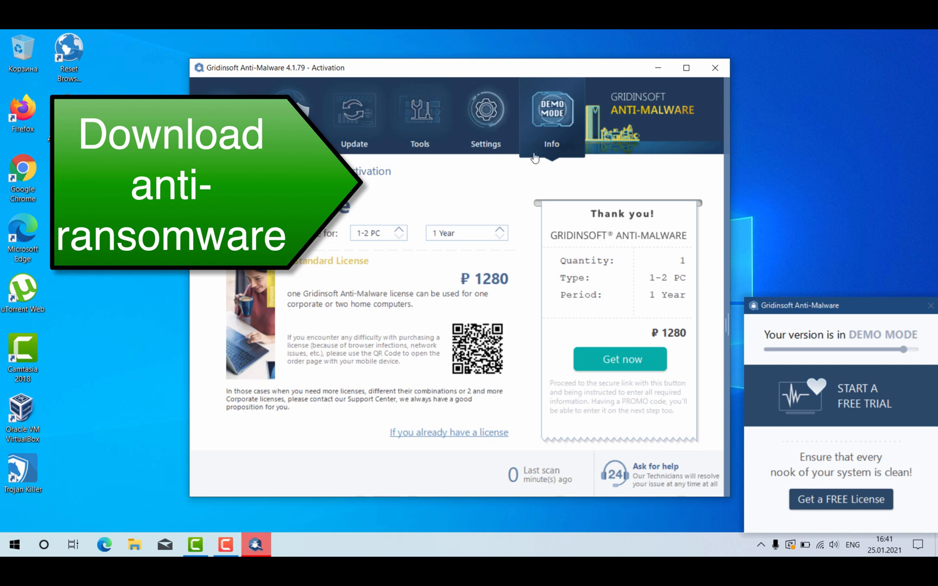